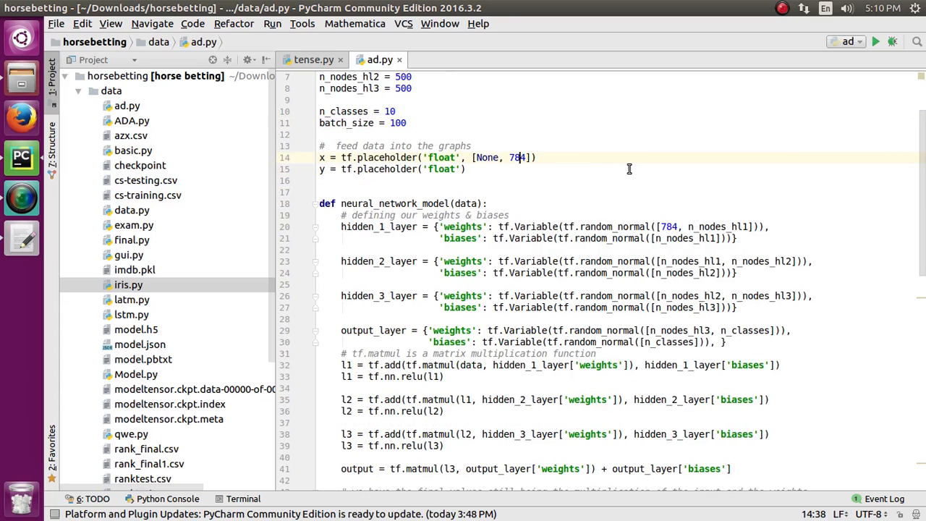
Scroll through the ad.py MNIST network script to review its code
{"action": "scroll", "scroll_direction": "down", "scroll_amount": 3}
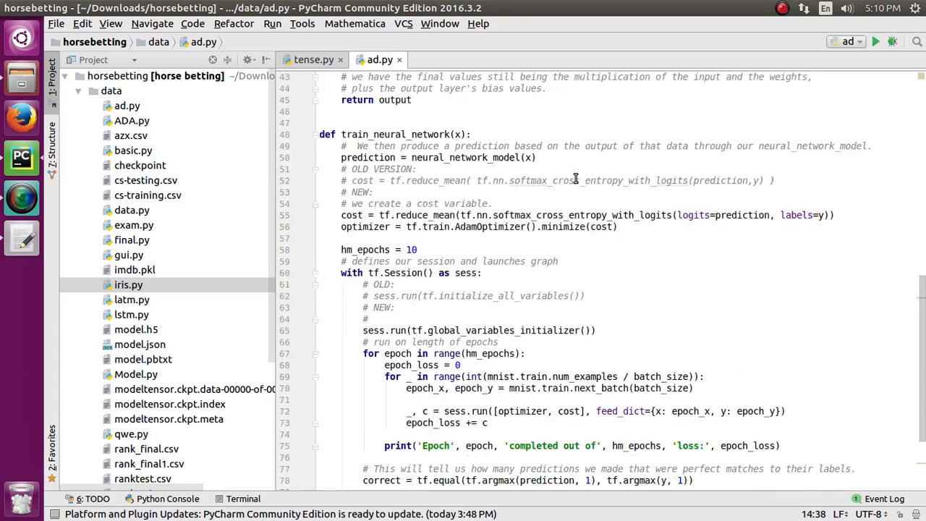
{"action": "scroll", "scroll_direction": "down", "scroll_amount": 3}
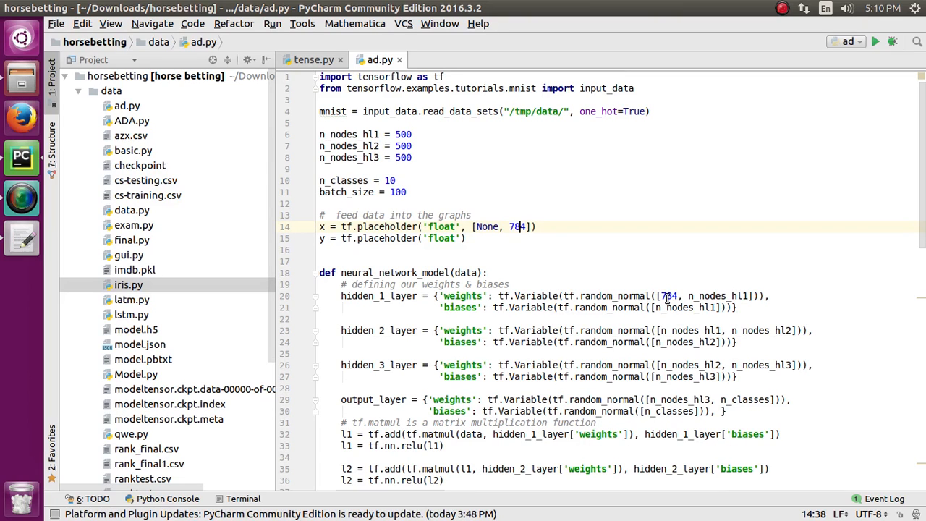
{"action": "scroll", "scroll_direction": "down", "scroll_amount": 3}
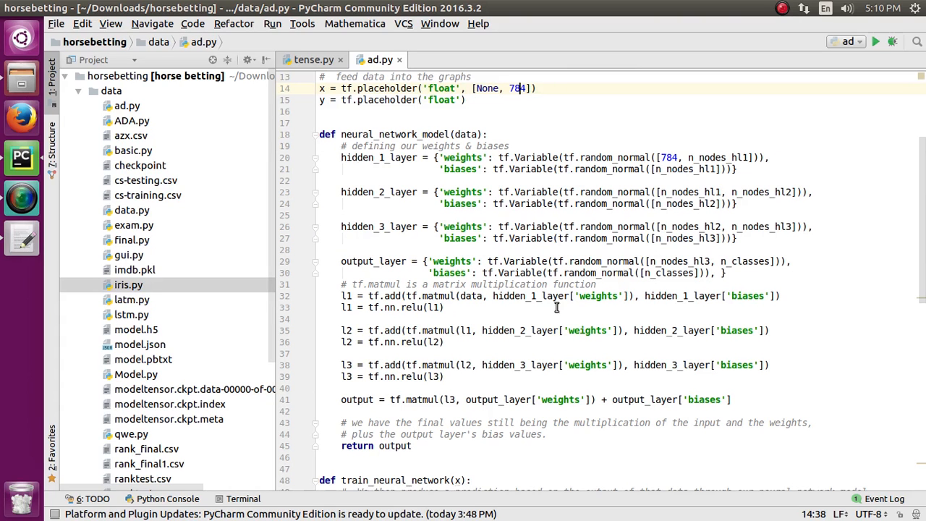
{"action": "scroll", "scroll_direction": "down", "scroll_amount": 3}
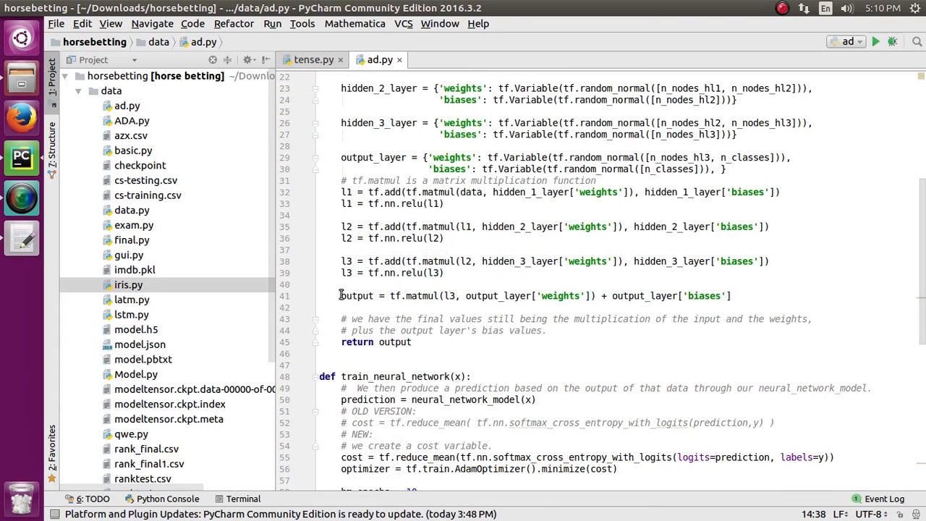
{"action": "mouse_move", "coordinate": [353, 295]}
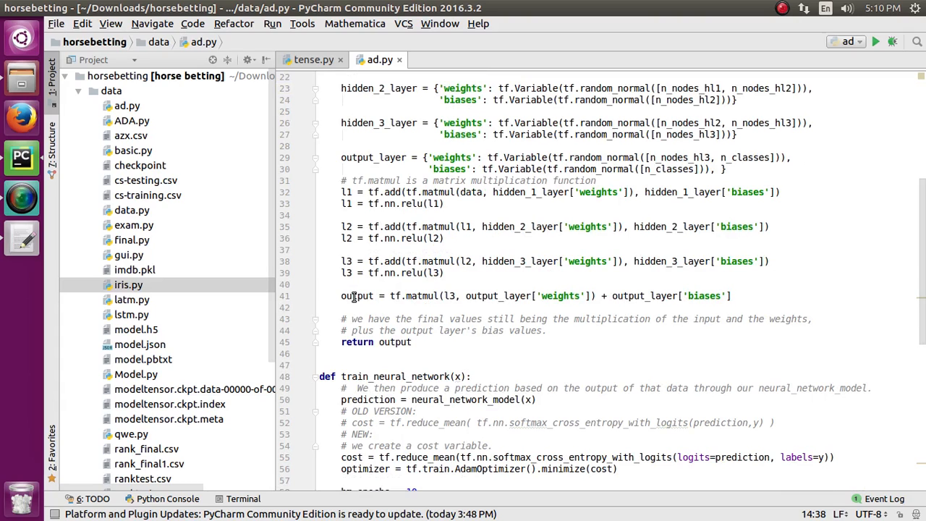
{"action": "left_click", "coordinate": [355, 295]}
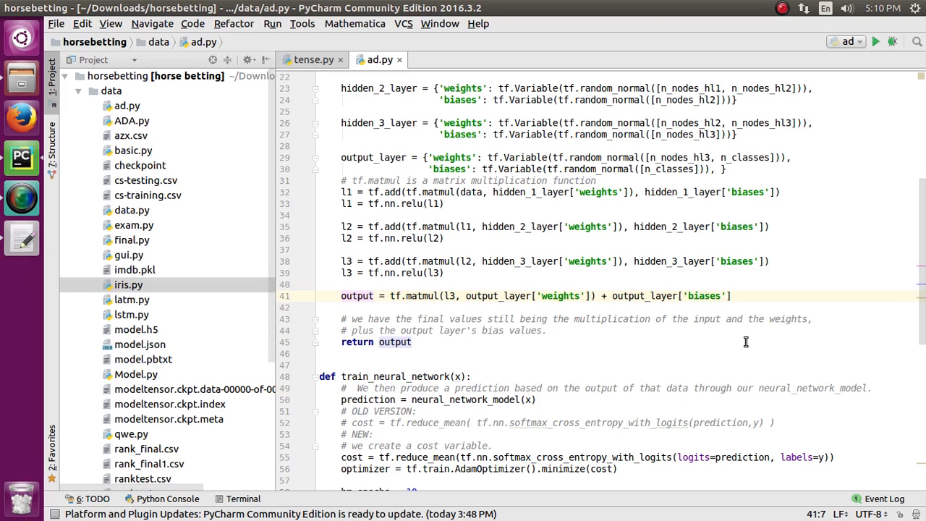
{"action": "scroll", "scroll_direction": "down", "scroll_amount": 3}
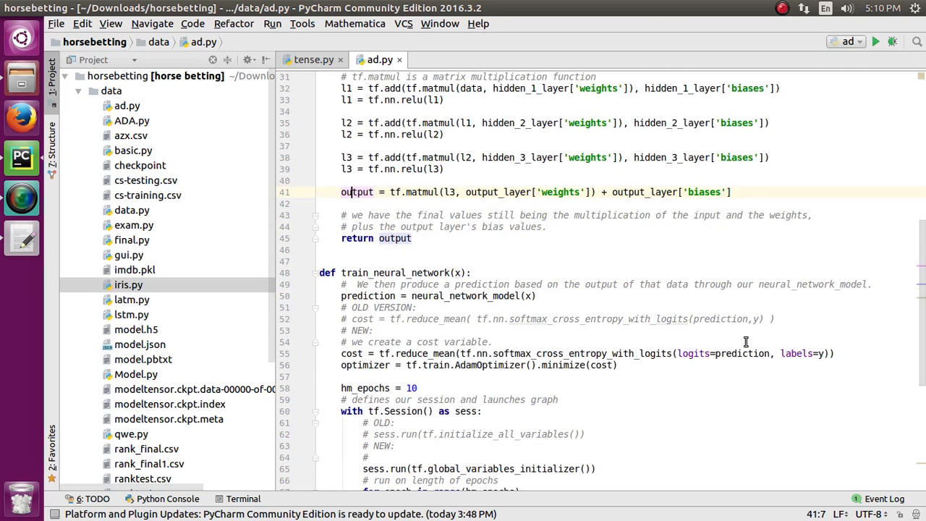
{"action": "mouse_move", "coordinate": [383, 295]}
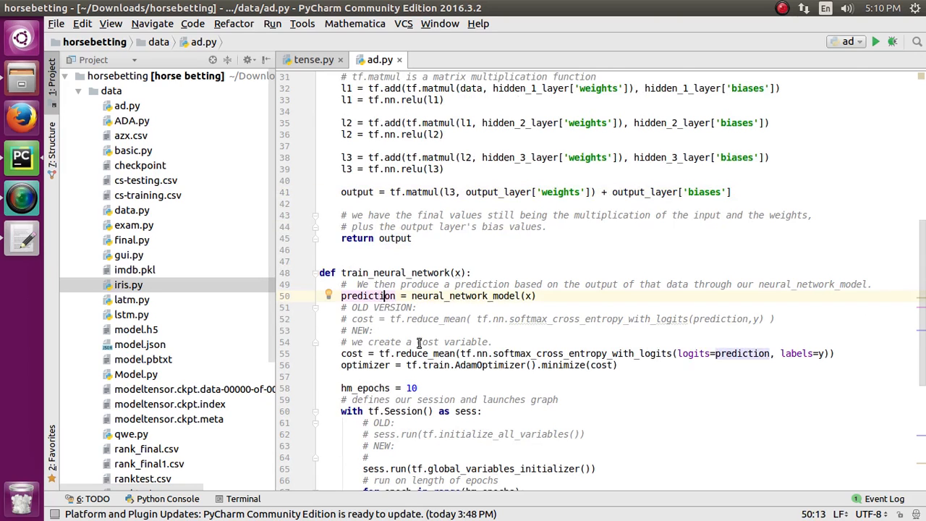
{"action": "scroll", "scroll_direction": "down", "scroll_amount": 3}
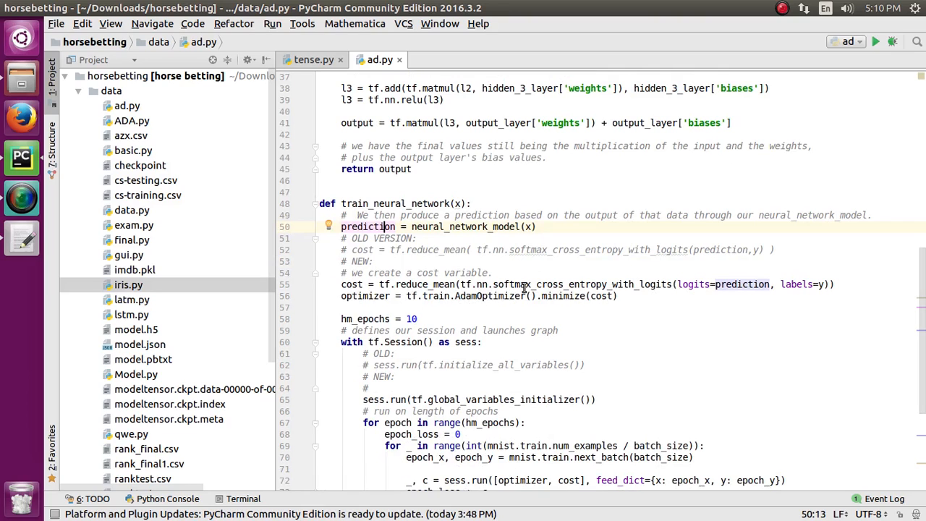
{"action": "mouse_move", "coordinate": [664, 286]}
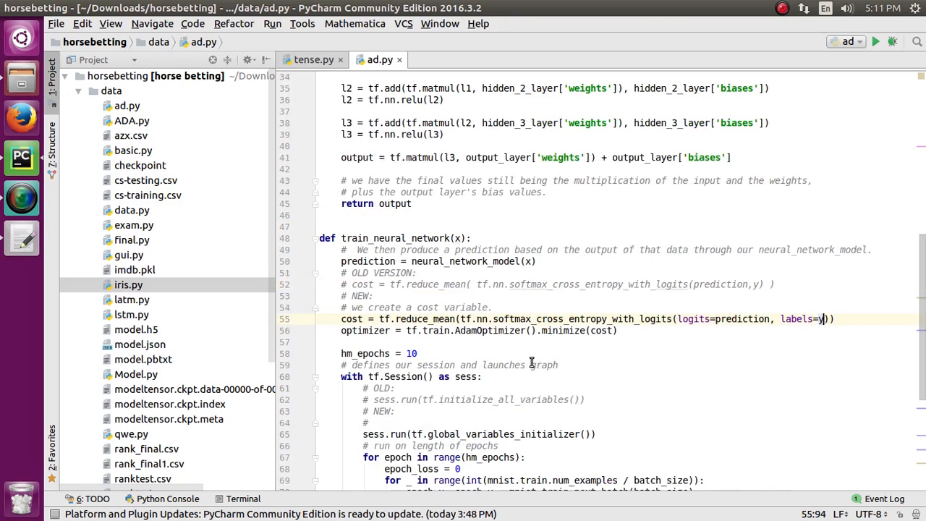
{"action": "mouse_move", "coordinate": [486, 329]}
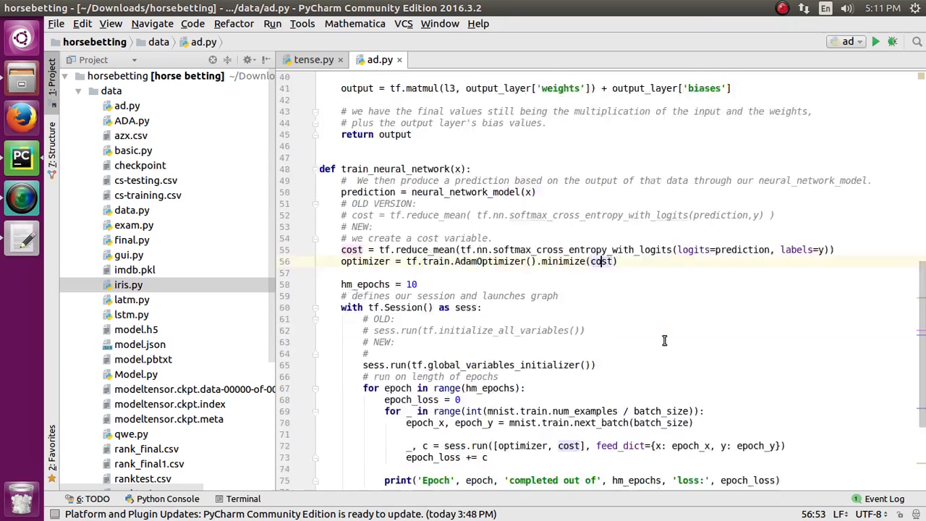
{"action": "scroll", "scroll_direction": "down", "scroll_amount": 3}
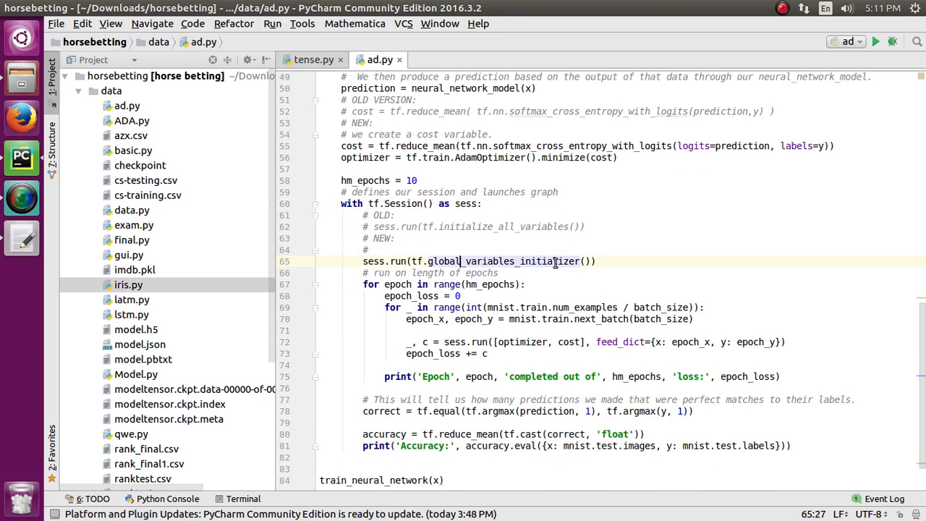
{"action": "scroll", "scroll_direction": "down", "scroll_amount": 3}
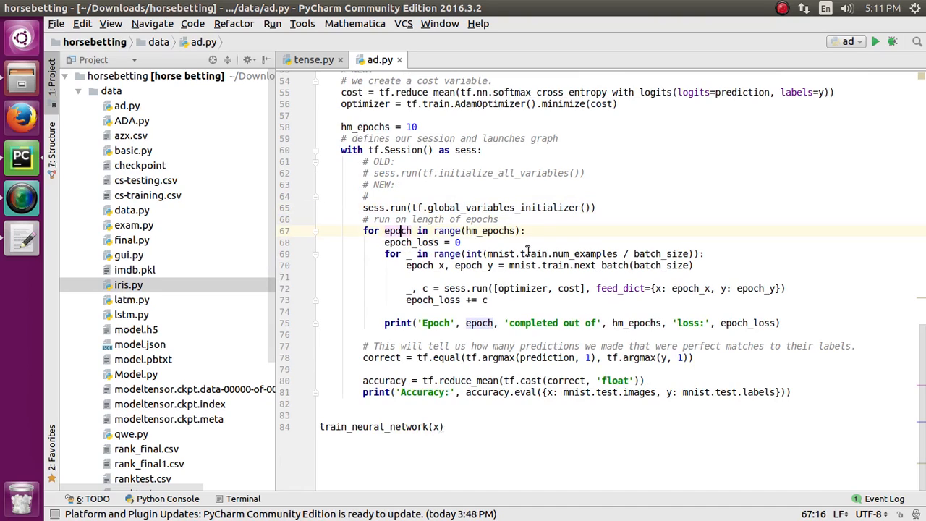
Run ad.py via Run > Run 'ad' and view the MNIST extraction and TensorFlow CPU warnings
{"action": "left_click", "coordinate": [527, 232]}
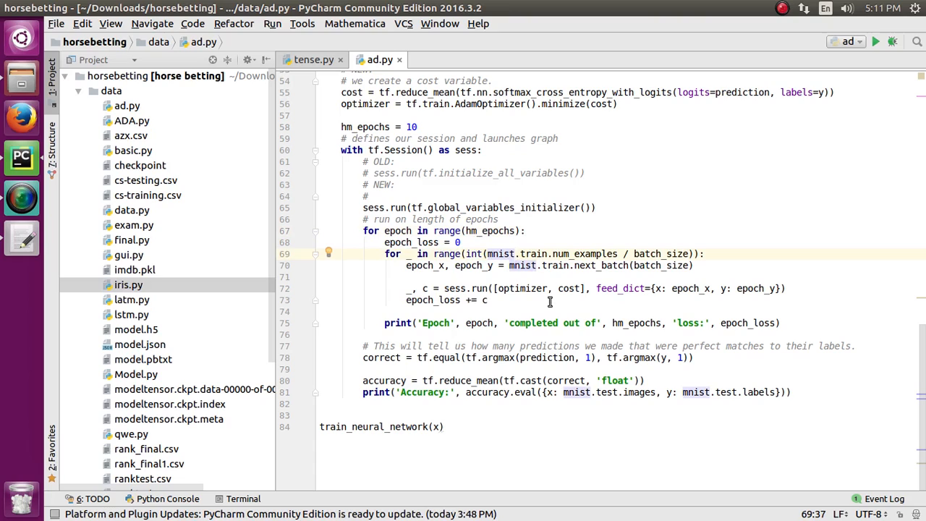
{"action": "mouse_move", "coordinate": [525, 269]}
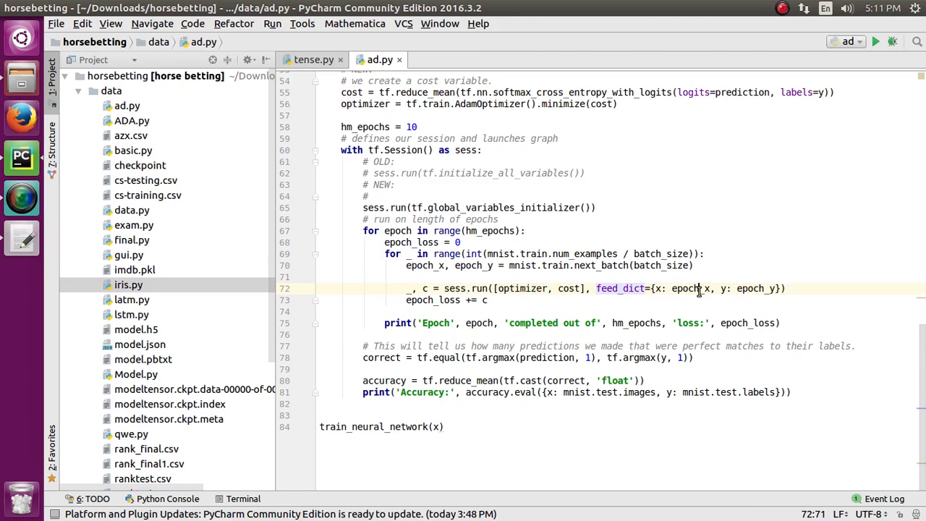
{"action": "double_click", "coordinate": [752, 287]}
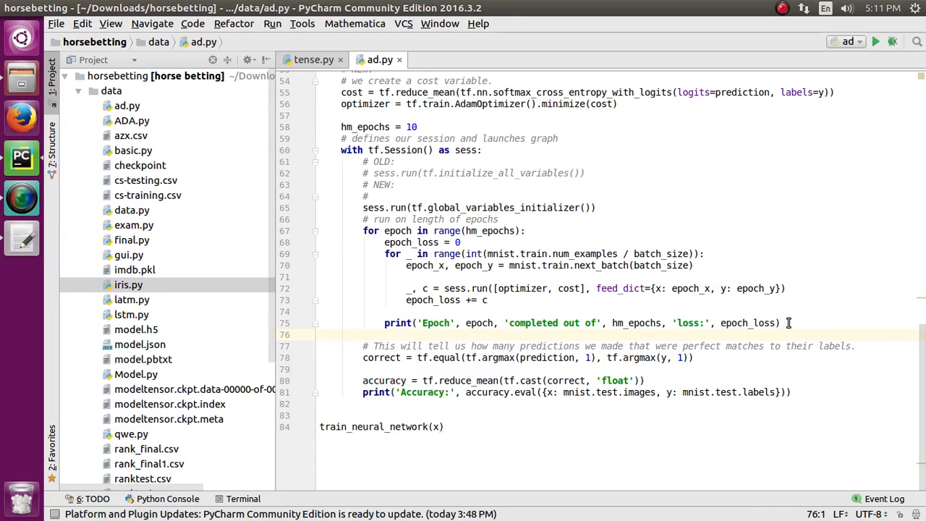
{"action": "mouse_move", "coordinate": [807, 391]}
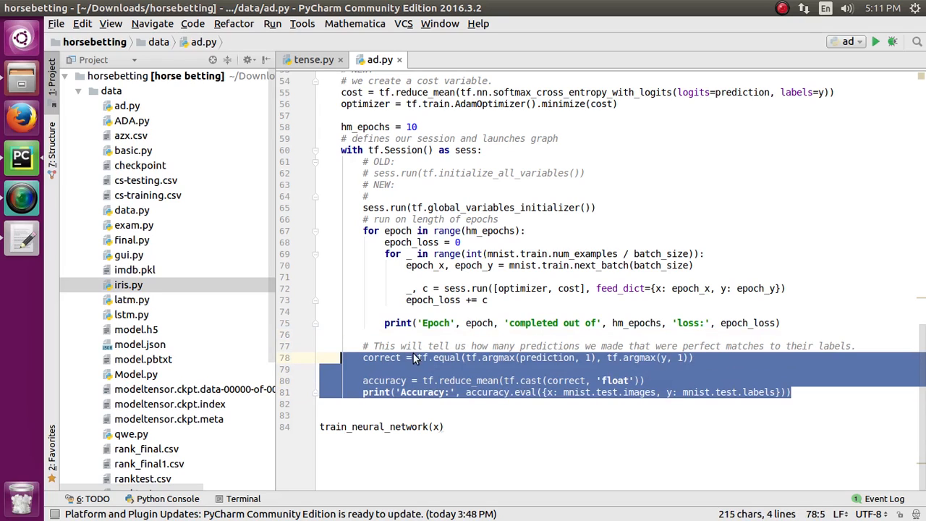
{"action": "left_click", "coordinate": [425, 346]}
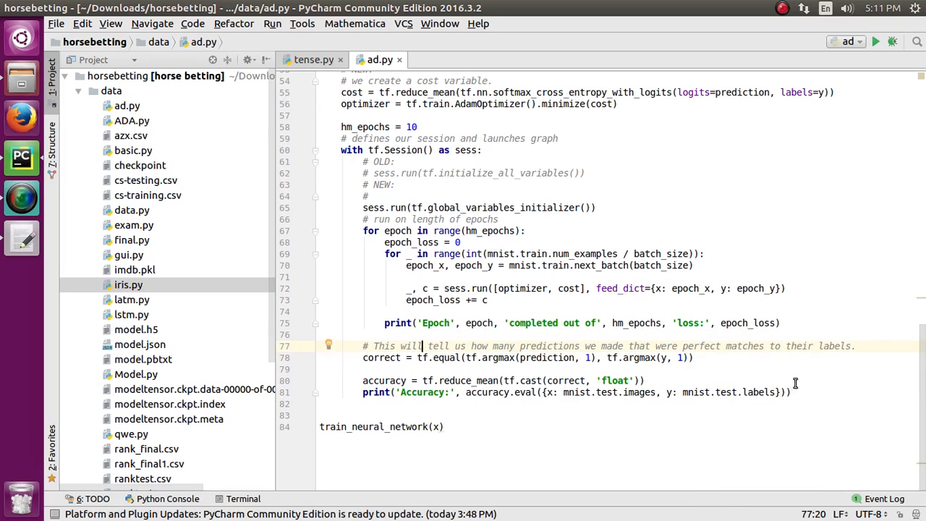
{"action": "left_click", "coordinate": [875, 40]}
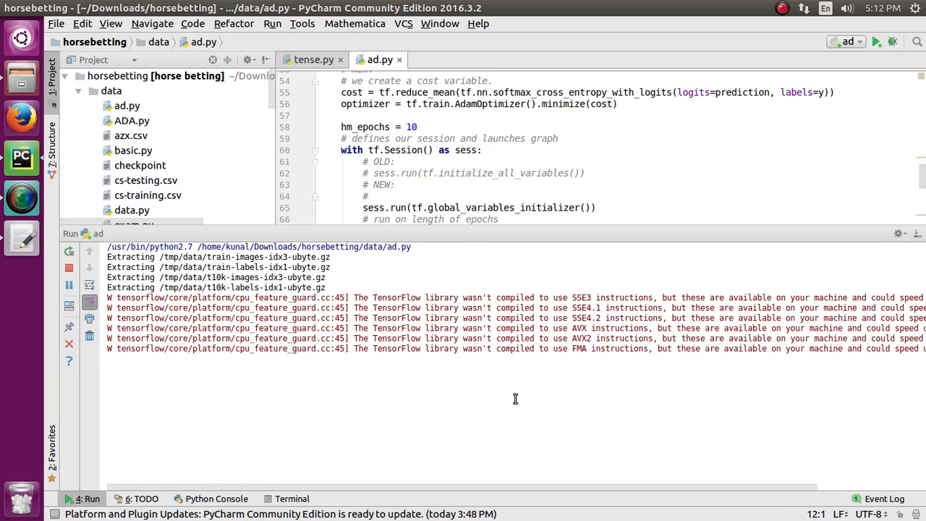
{"action": "mouse_move", "coordinate": [631, 327]}
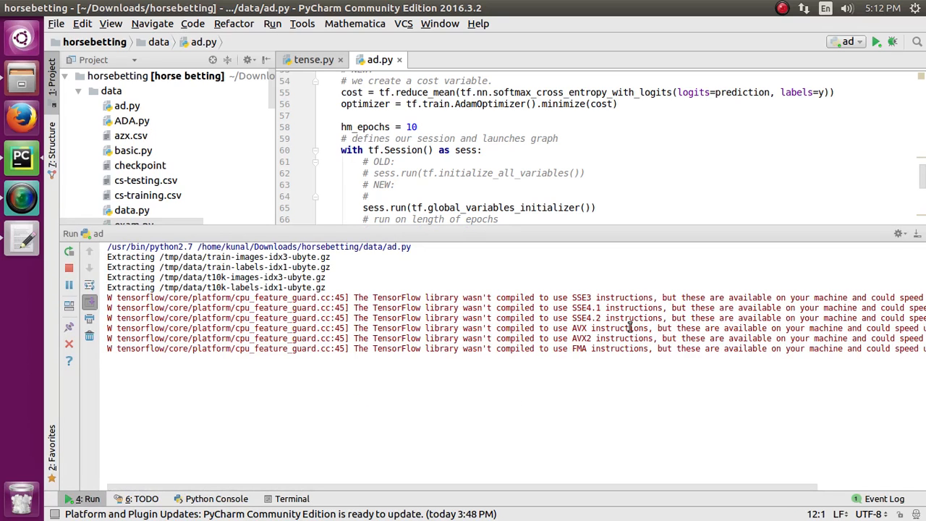